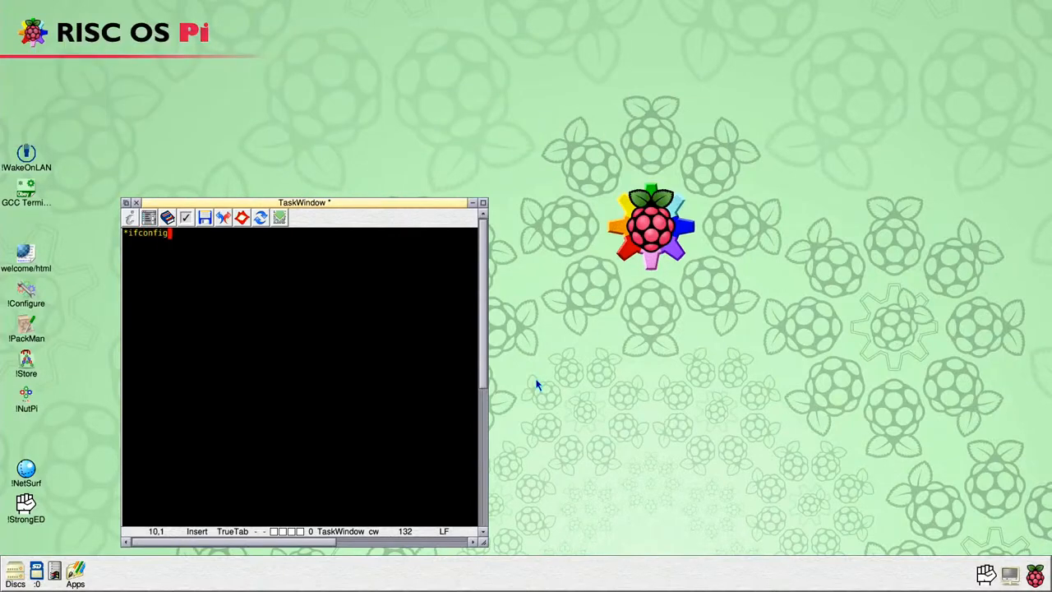
Run *ifconfig -a to list interfaces and locate broadcast address 192.168.1.255
key("Return")
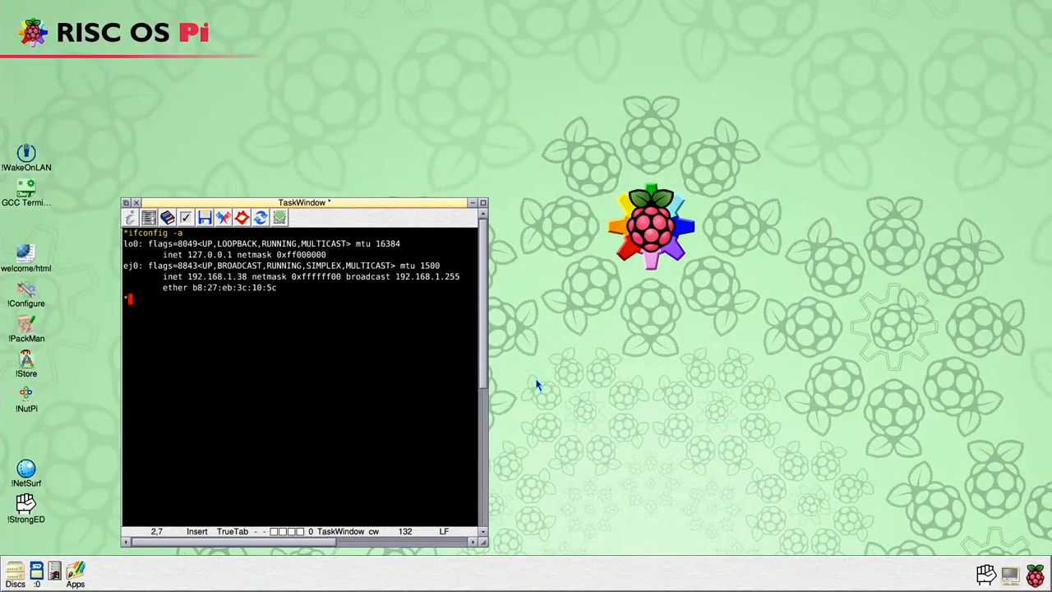
mouse_move(427, 322)
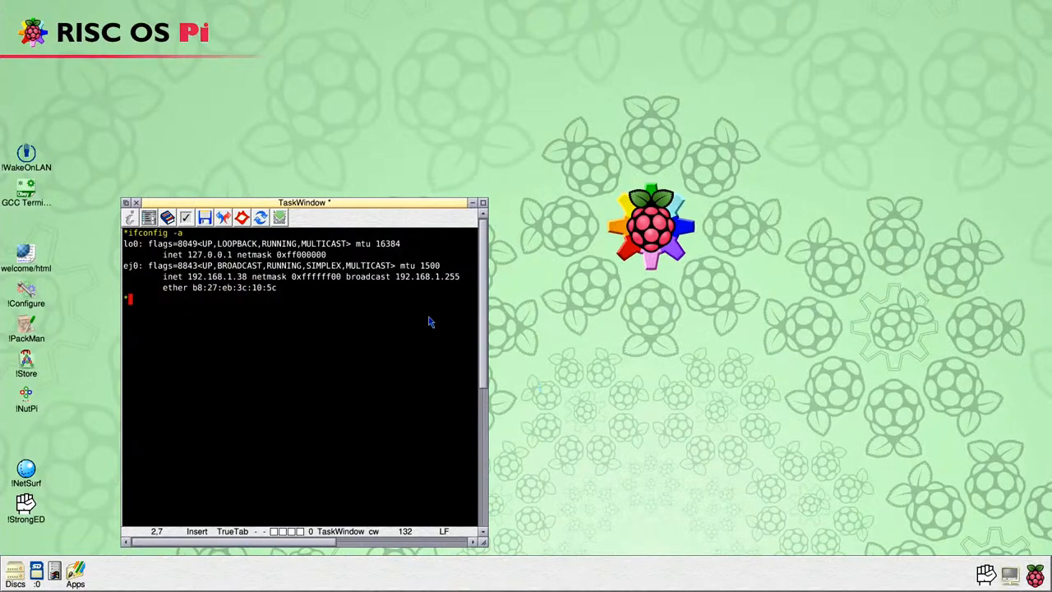
mouse_move(350, 283)
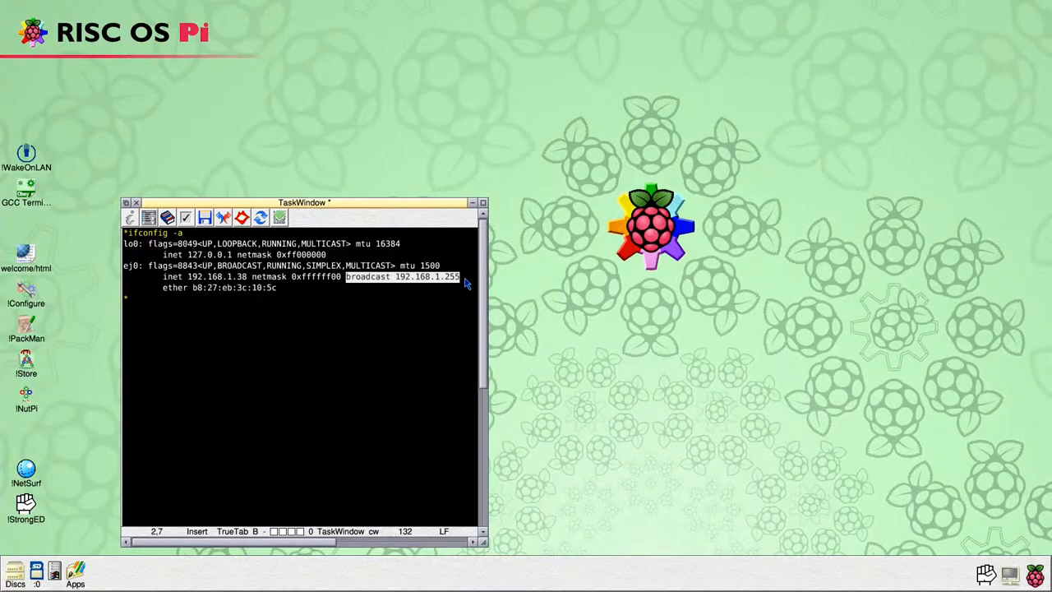
mouse_move(245, 207)
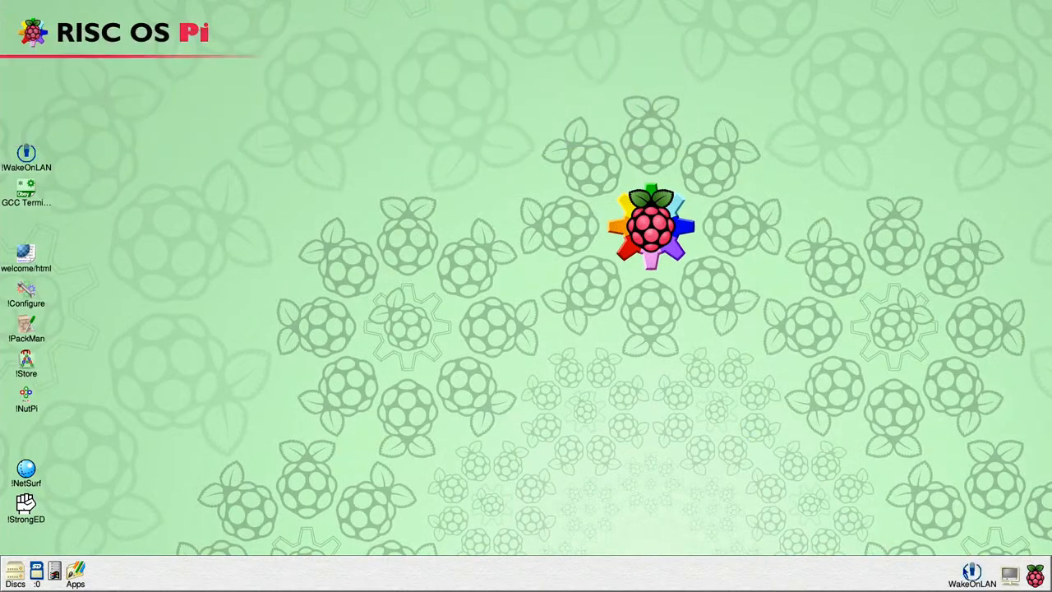
Open !WakeOnLAN and enter target MAC EC:F4:BB:66:81:36 with broadcast 192.168.1.255
double_click(27, 153)
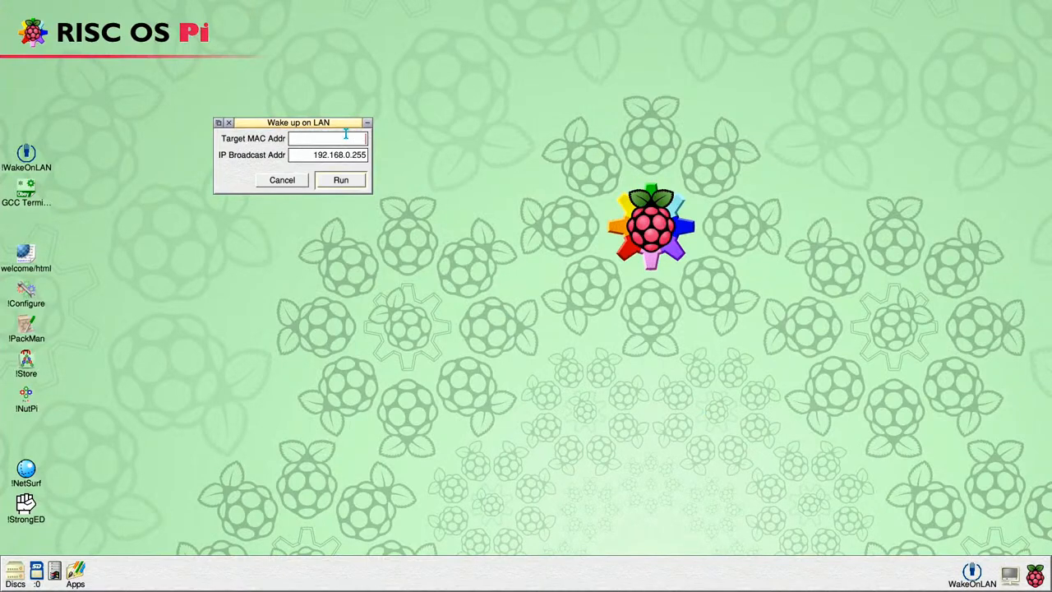
type("EC:")
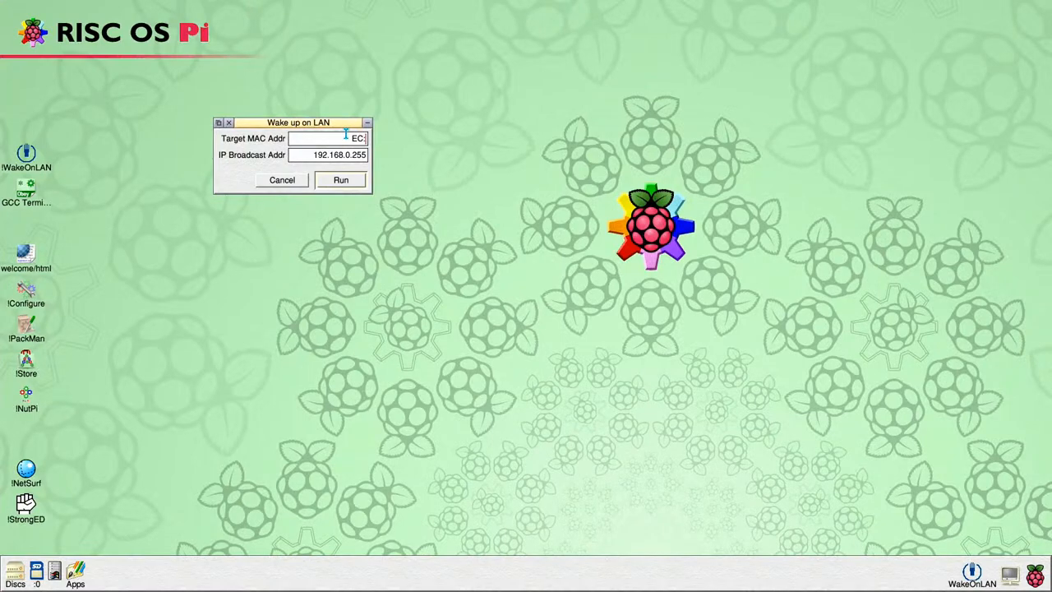
type("F4")
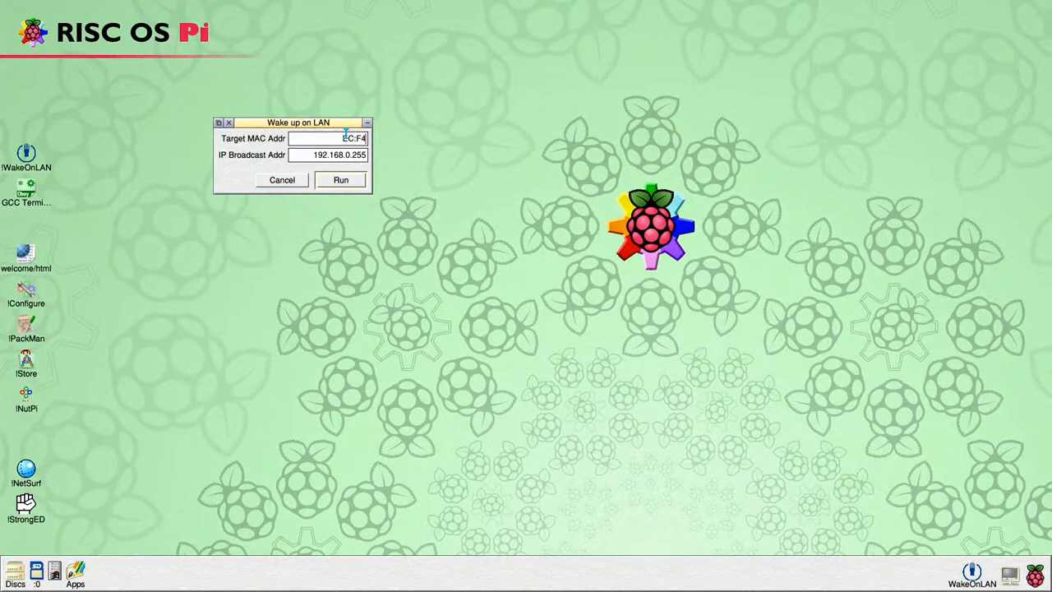
type(":BB")
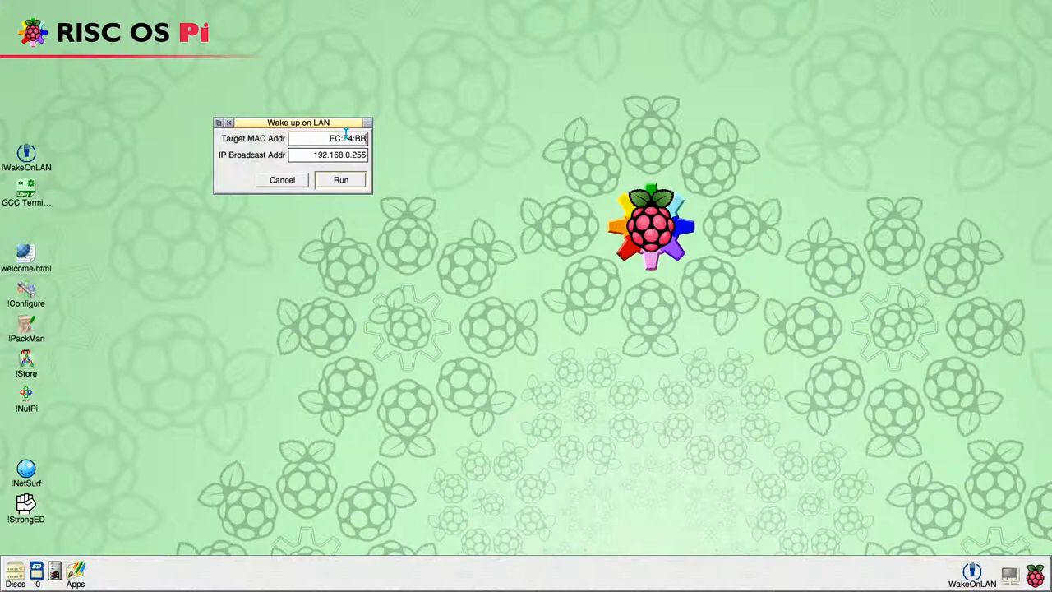
type(":66")
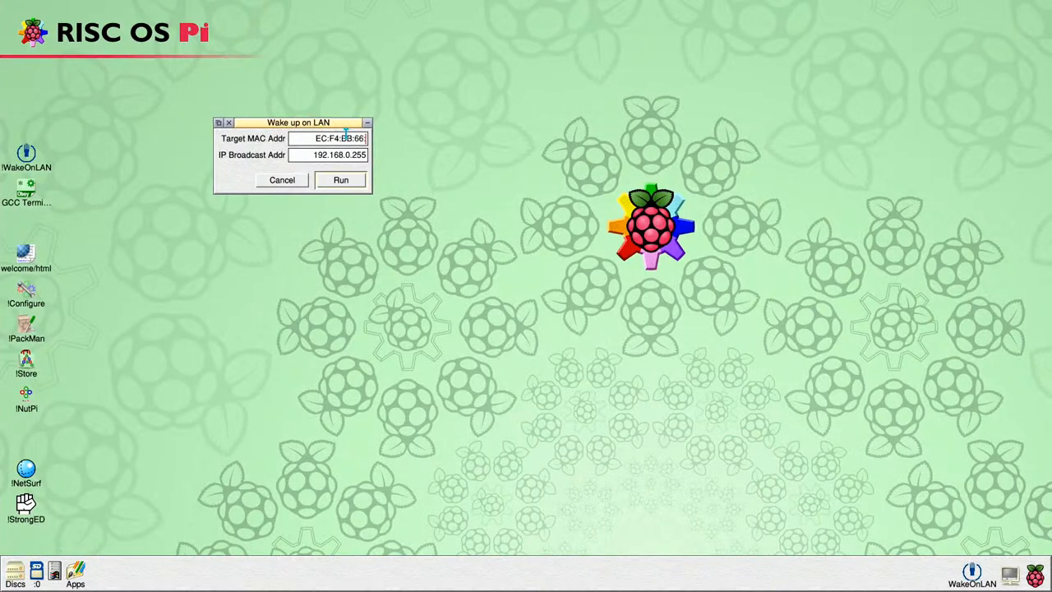
type("81")
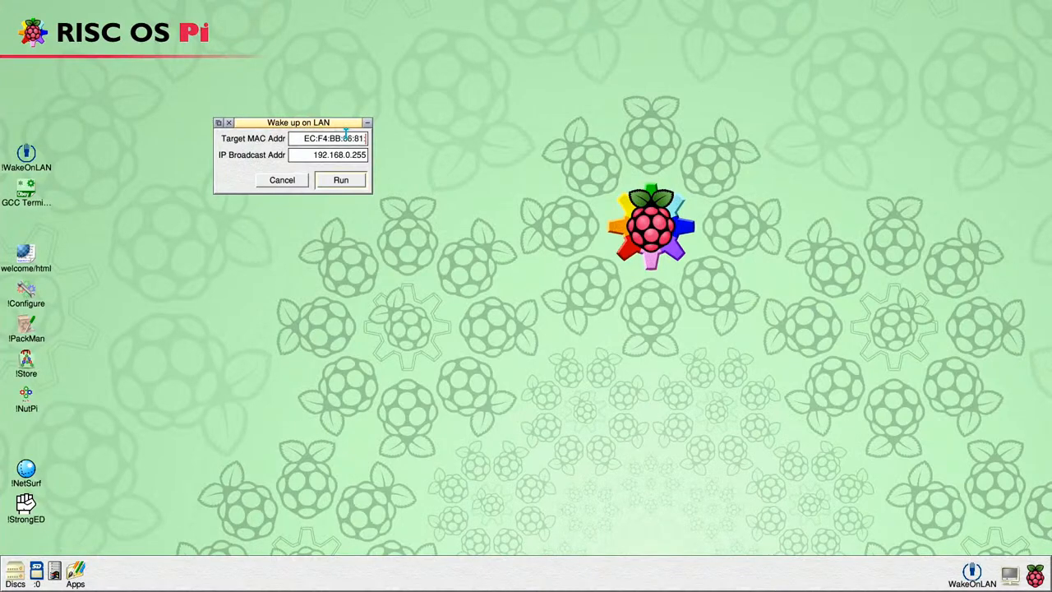
type("36")
left_click(328, 154)
type("1")
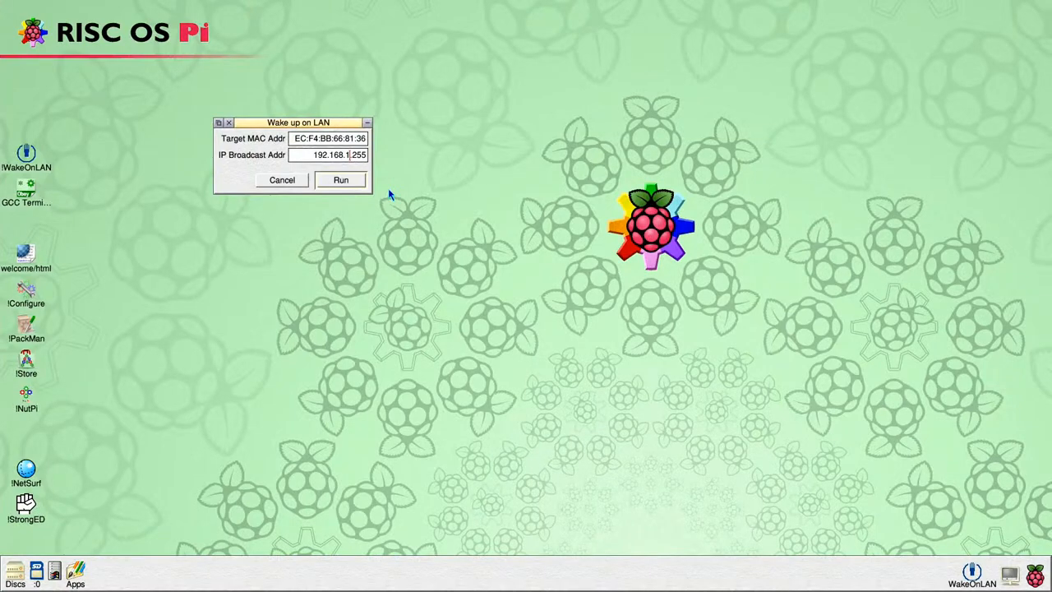
Send the wake-up packet from the Wake up on LAN window, then quit WakeOnLAN
left_click(341, 180)
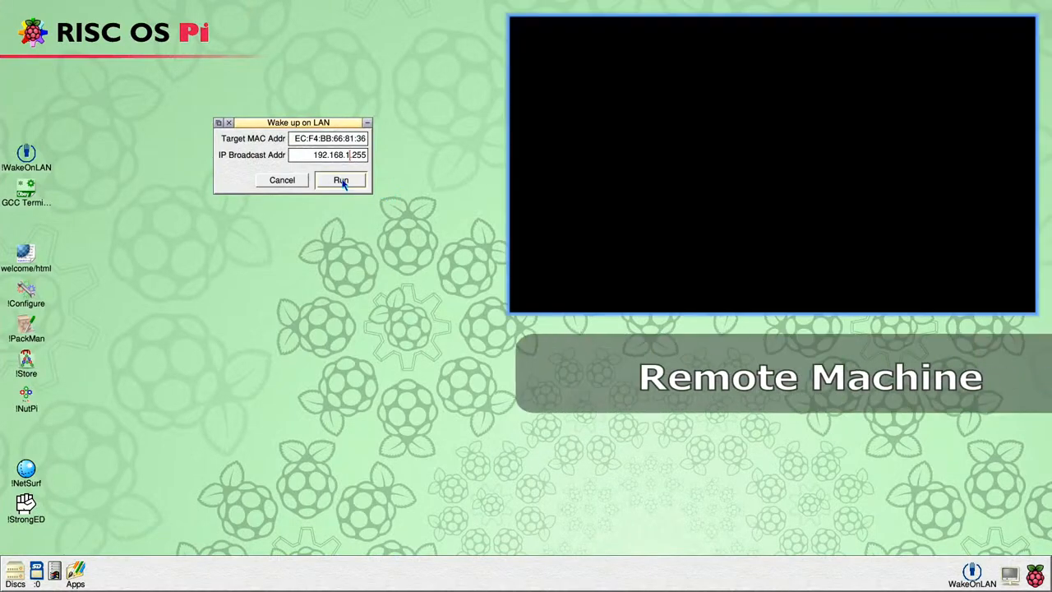
left_click(340, 180)
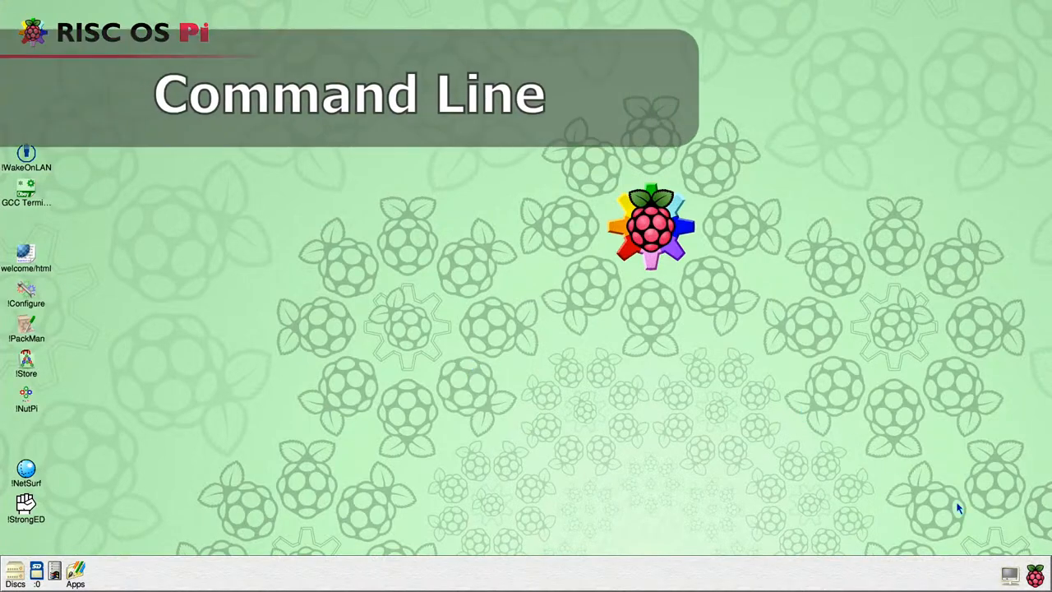
mouse_move(1036, 559)
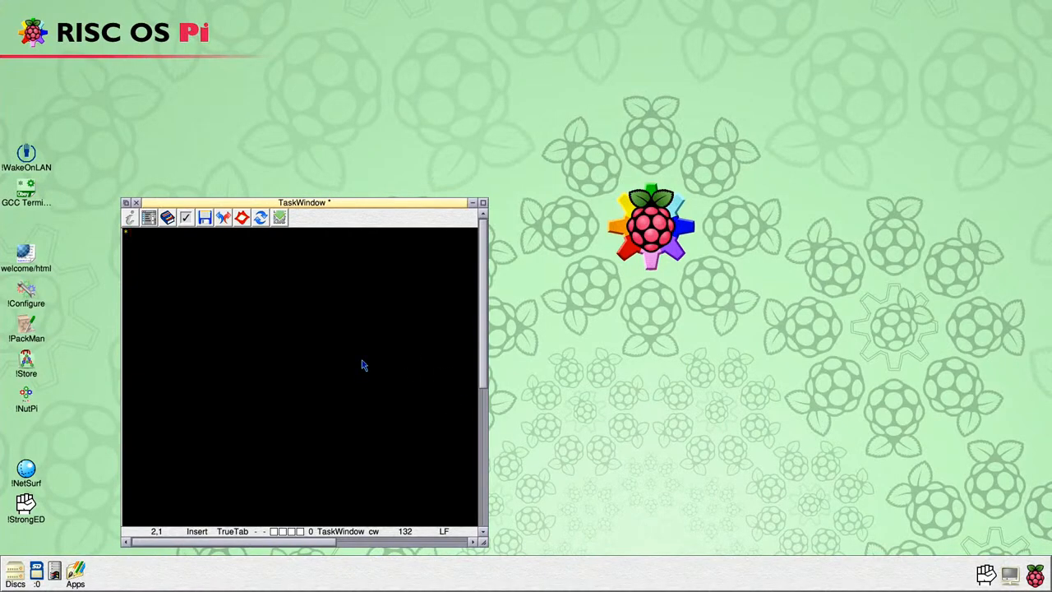
Enter '*wakeonlan -m ec:f4:bb:66:81:36 -b 192.168.1.255' at the TaskWindow prompt without running it
type("*wakeonlan -")
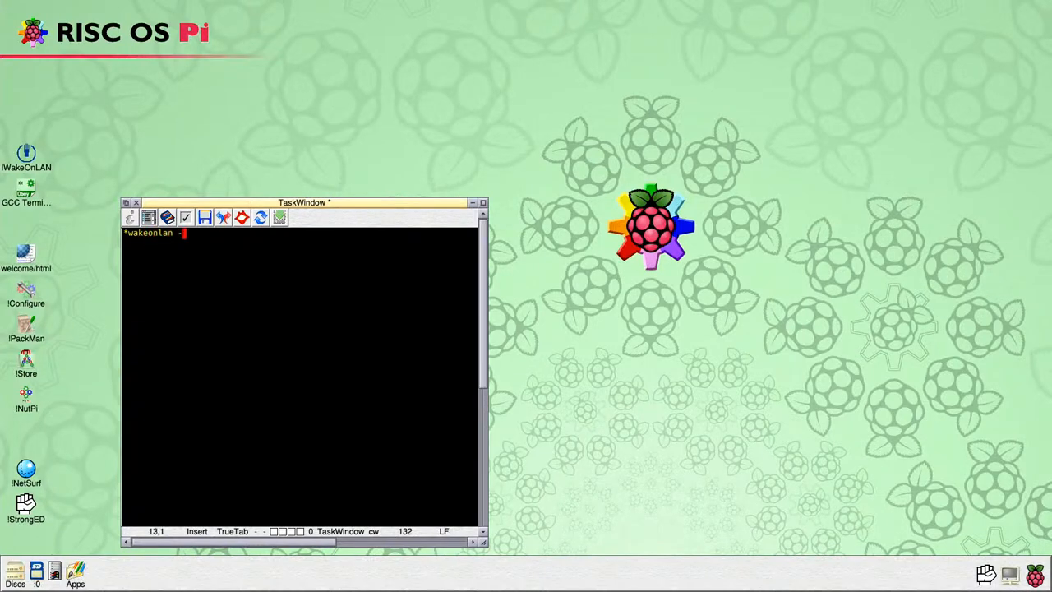
type("m ec")
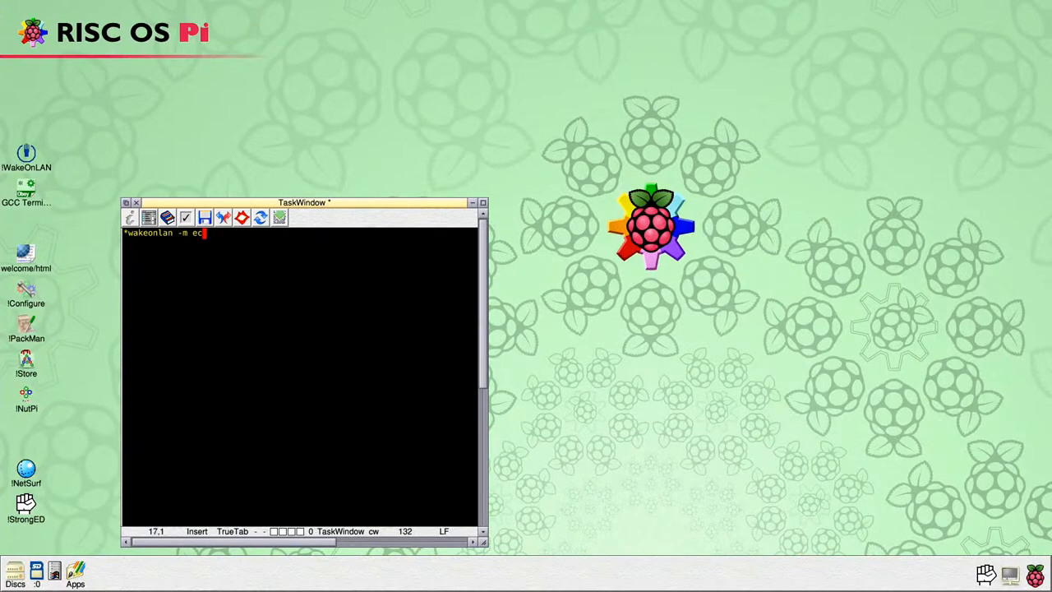
type(":")
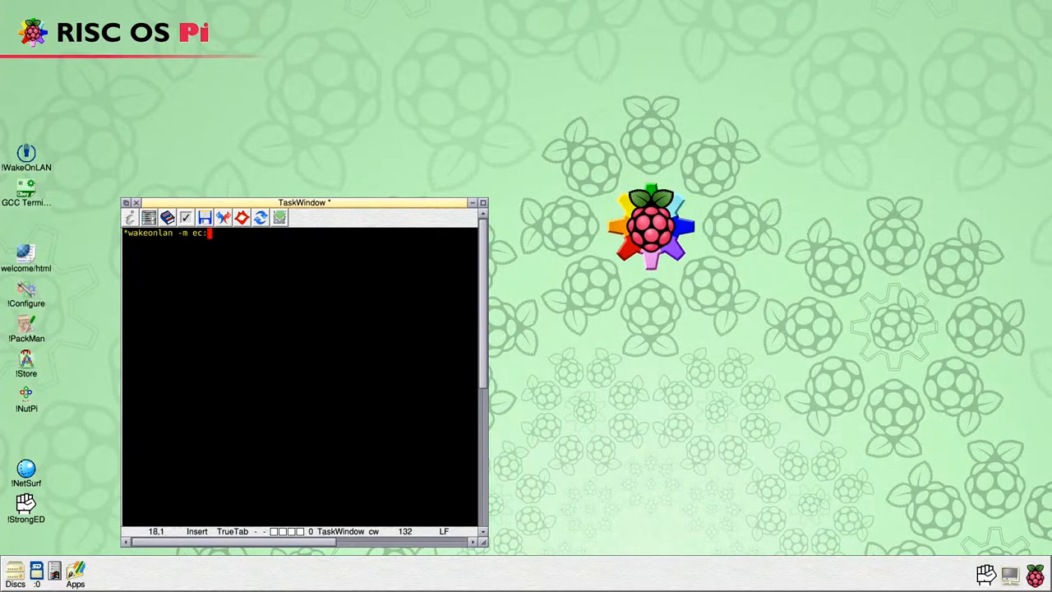
type("f4")
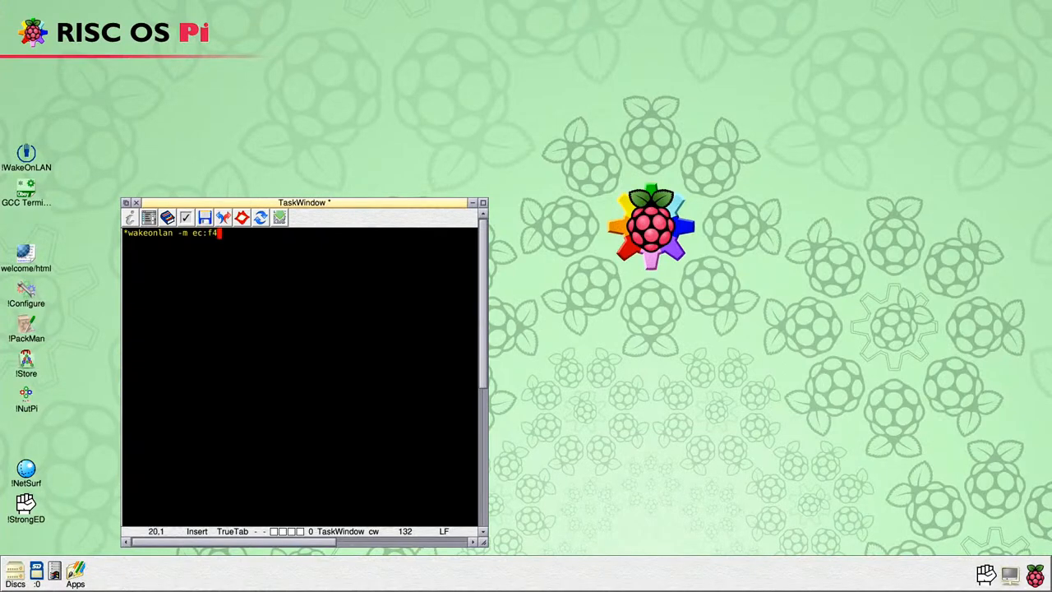
type(":bb")
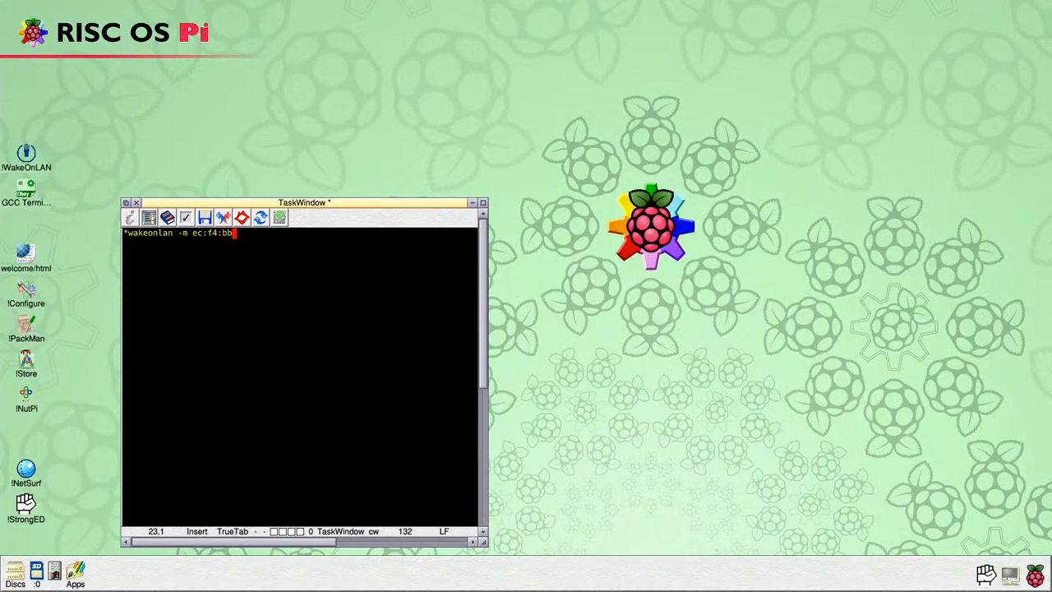
type("66")
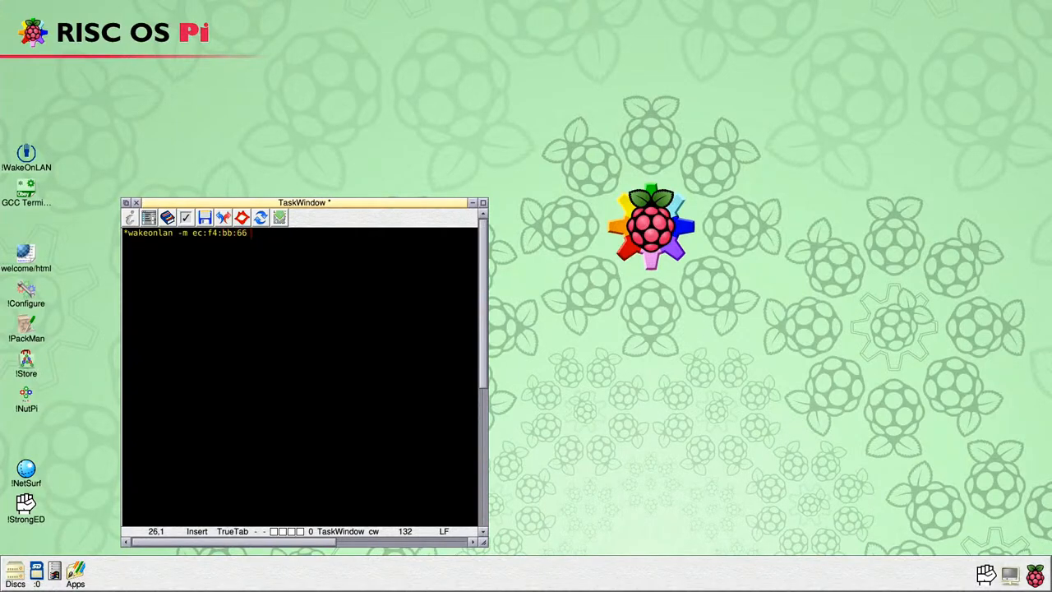
type(":81:")
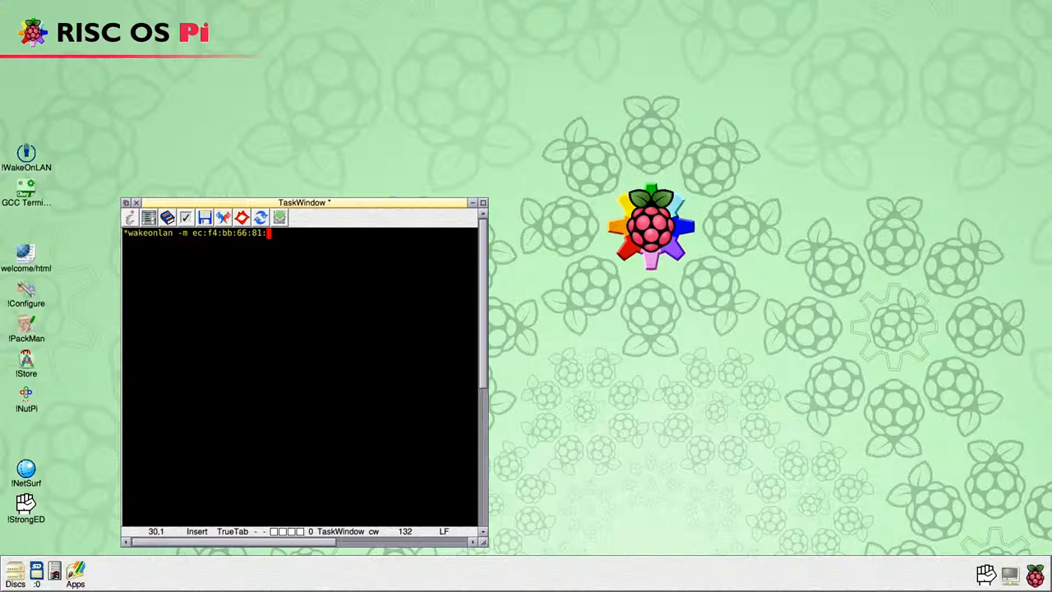
type("36")
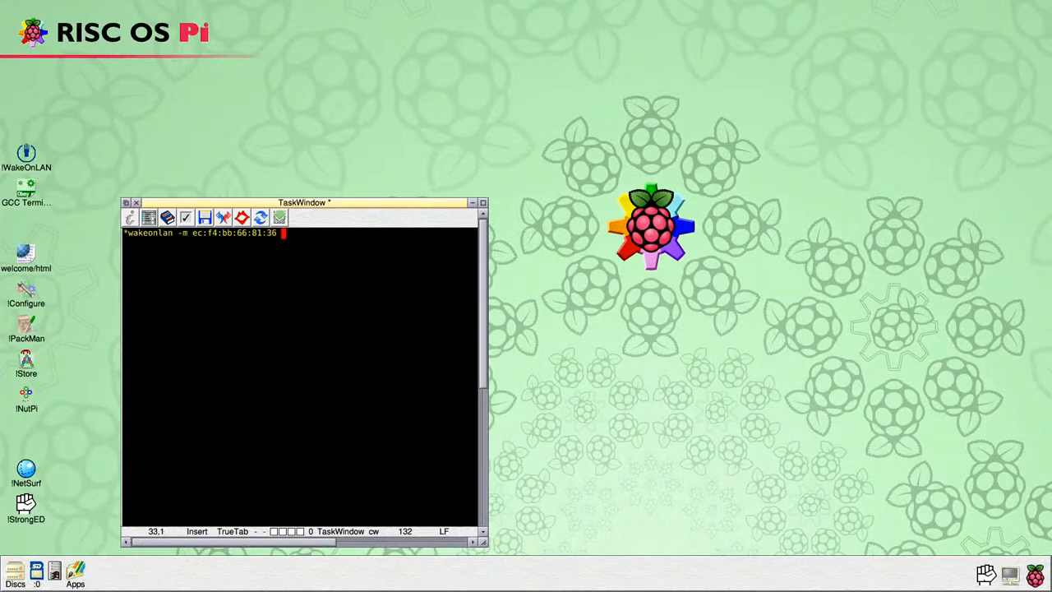
type("-b 19")
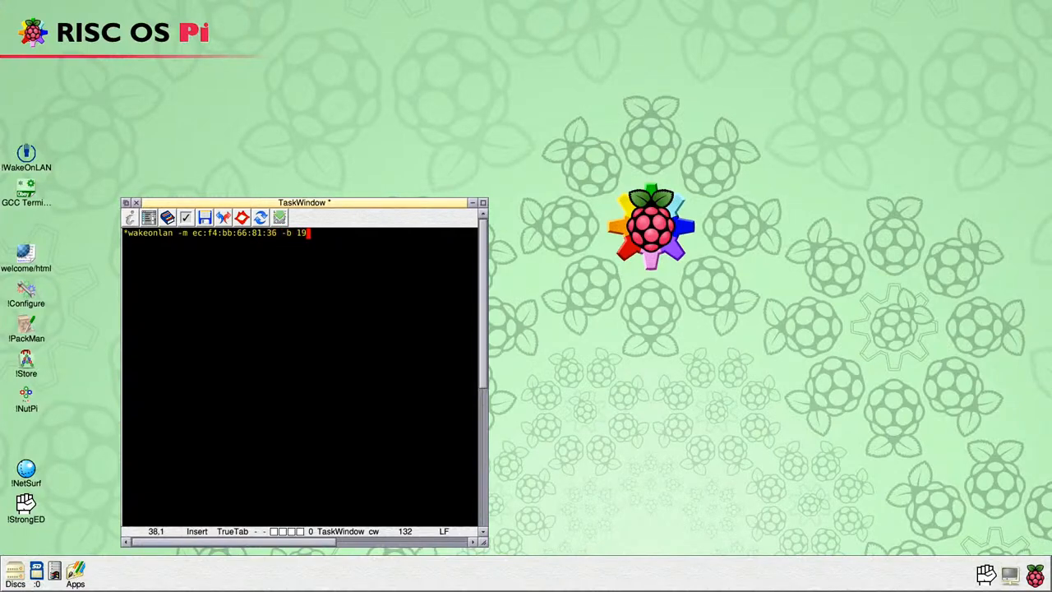
type("2.168")
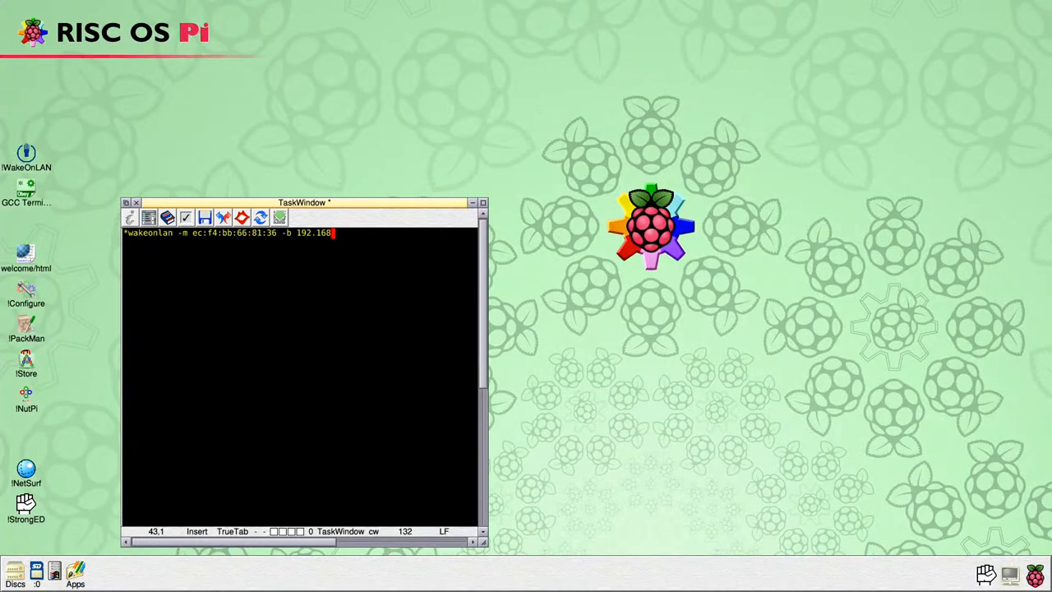
type(".1.255")
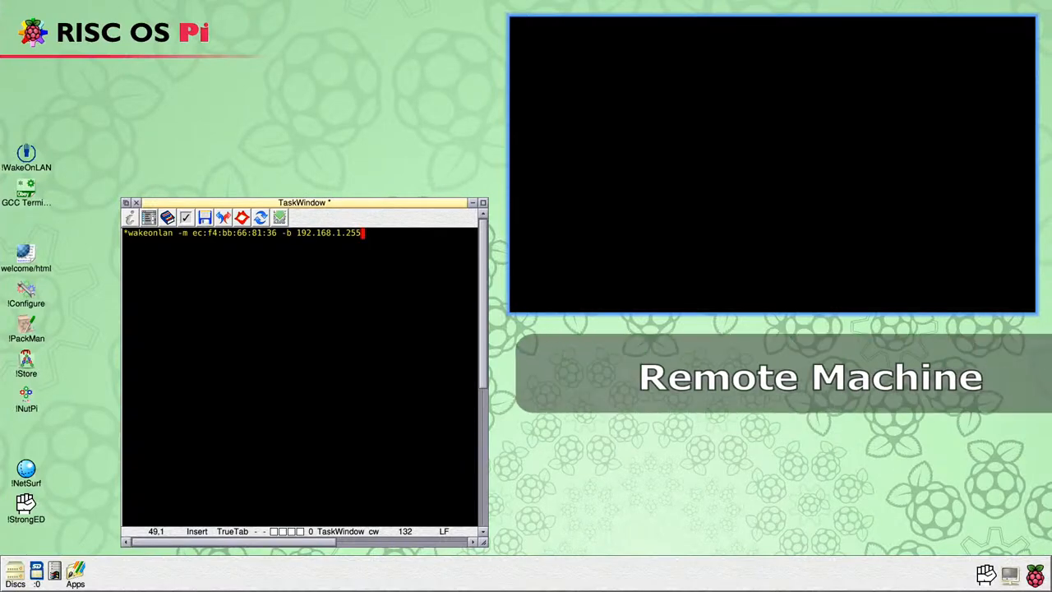
Execute the typed wakeonlan command, leaving a fresh empty prompt
key("Return")
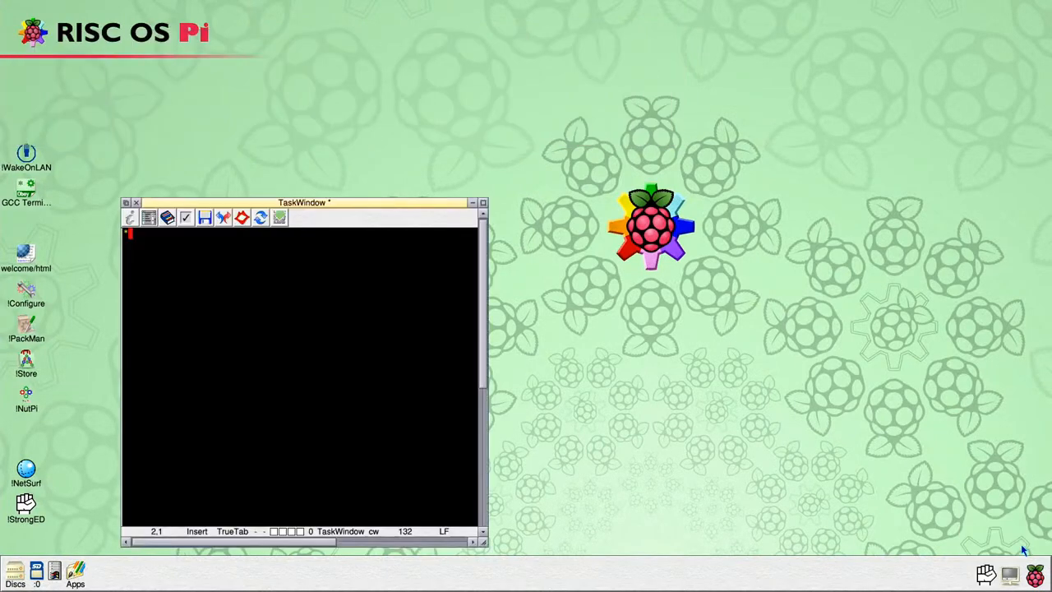
mouse_move(381, 427)
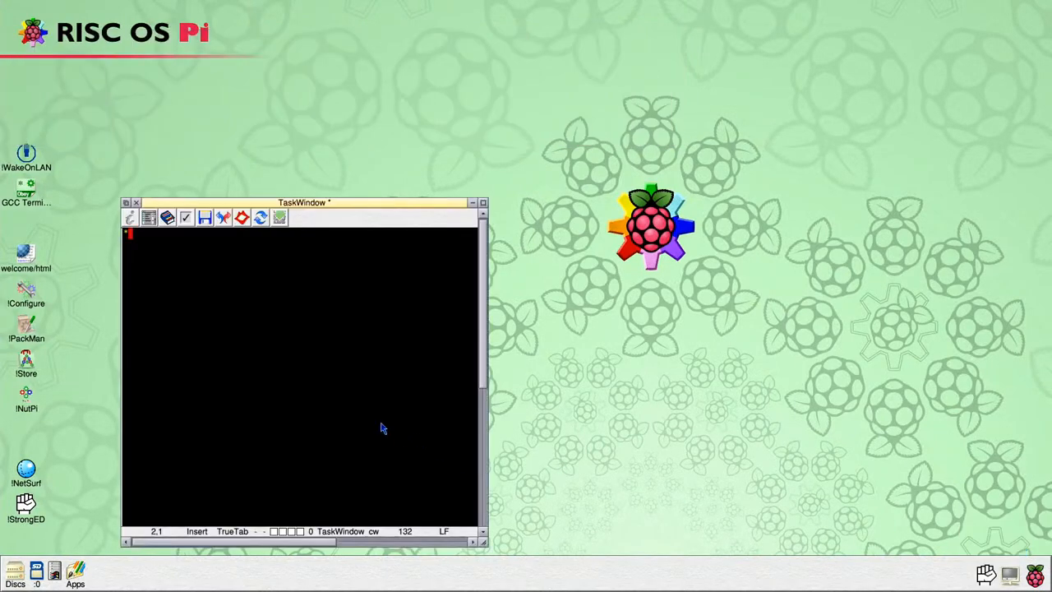
Start a new command '*wakeonlan -m ec:f4:bb:66:81:36' in the TaskWindow
type("*wakeonlan")
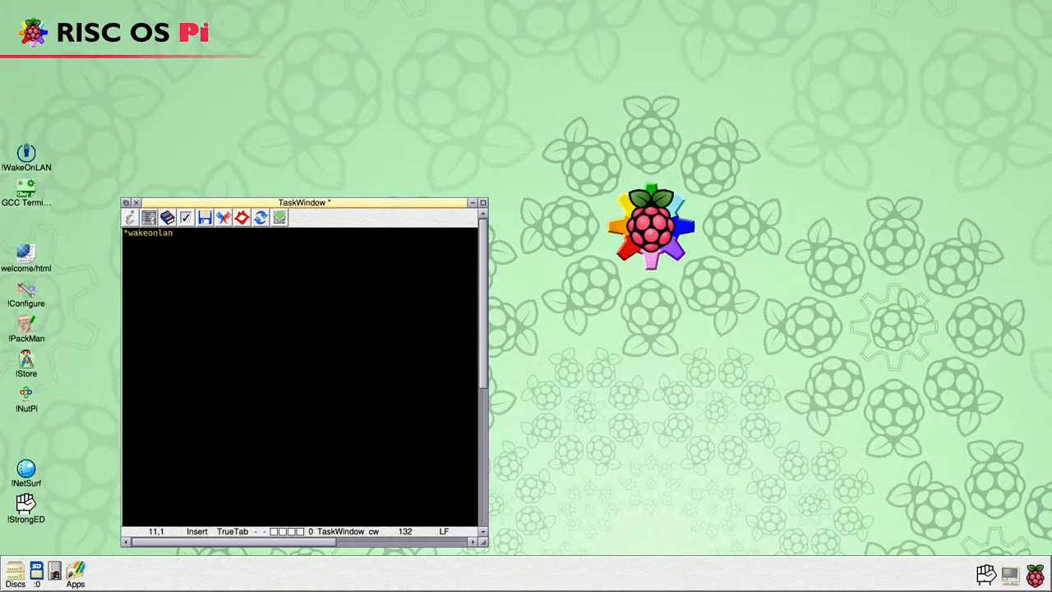
type("-m")
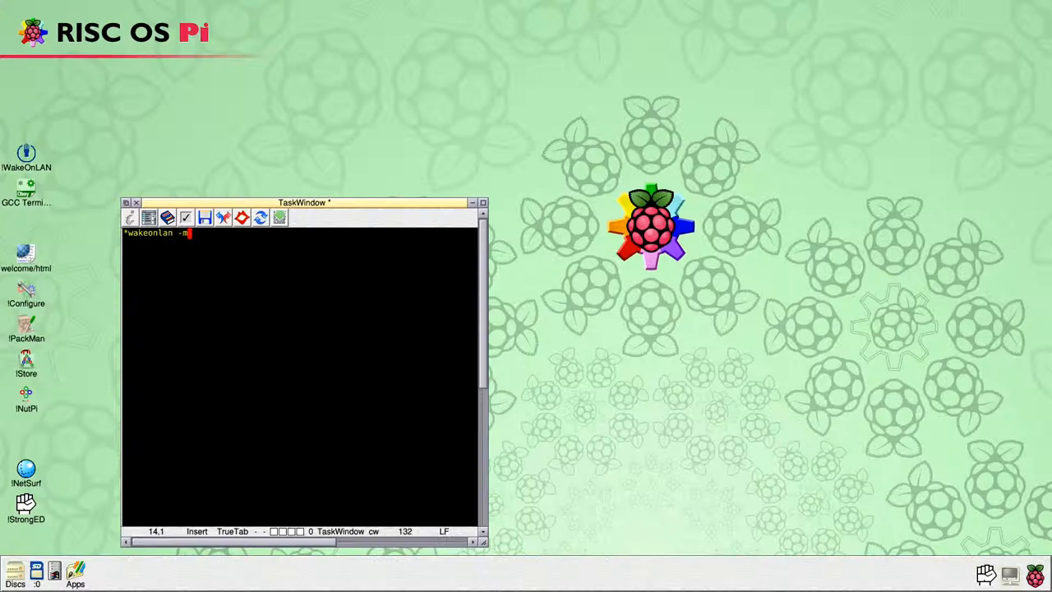
type("ec:")
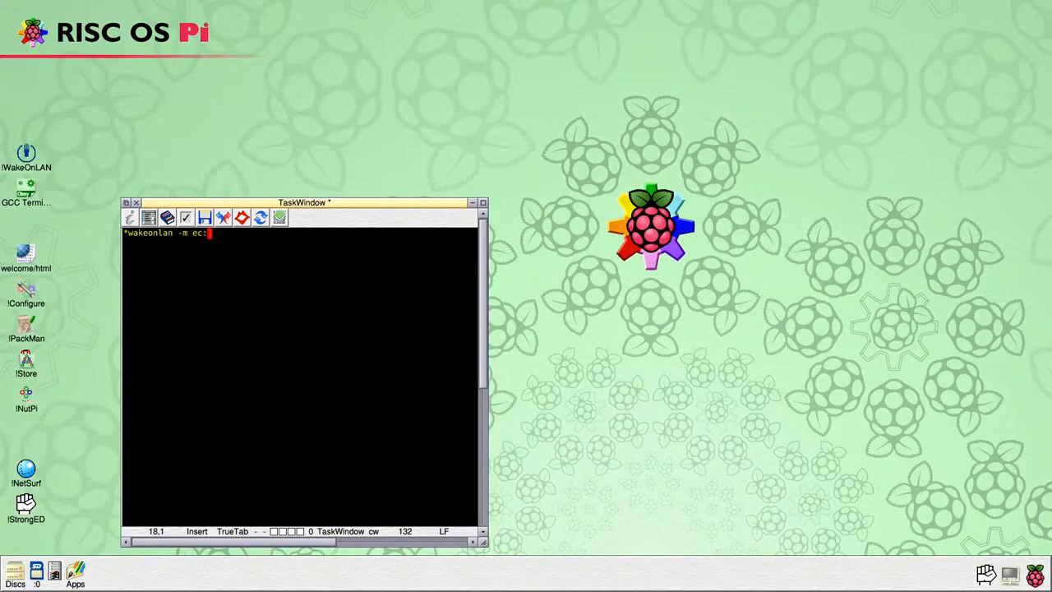
type("f4")
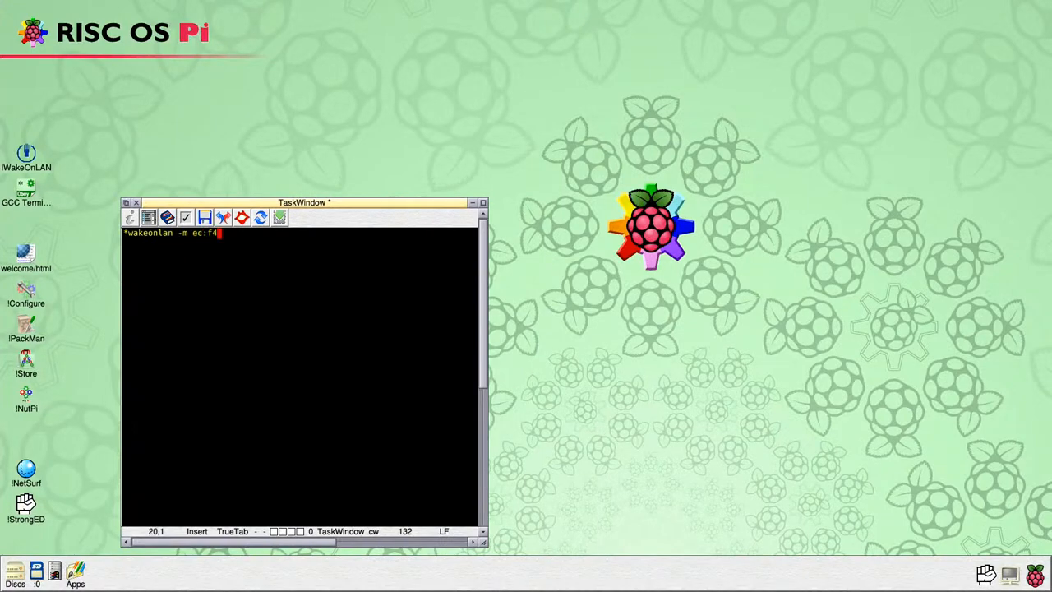
type(":bb:")
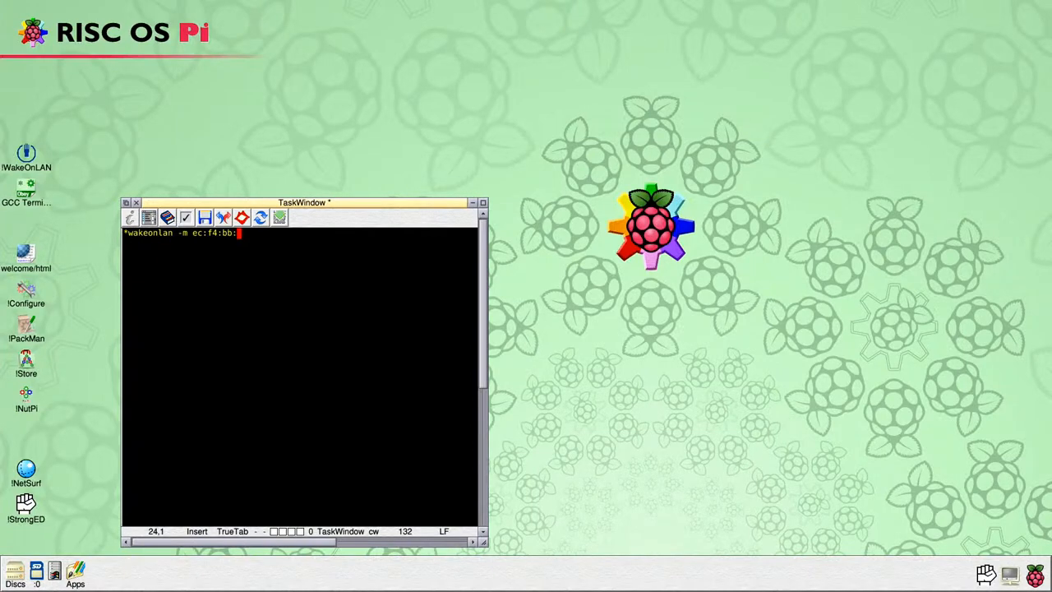
type("66:81")
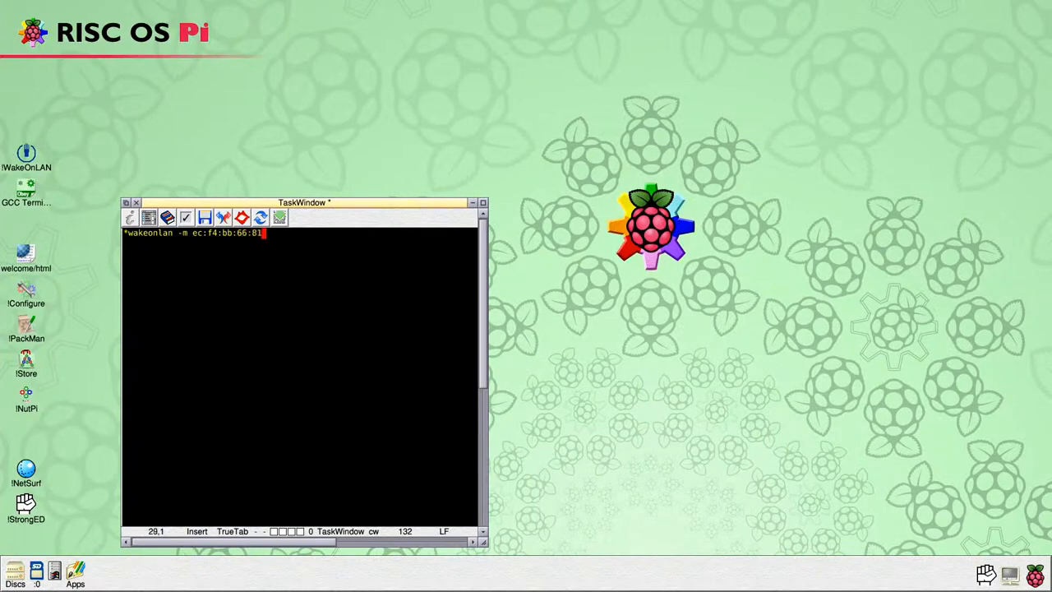
type("3")
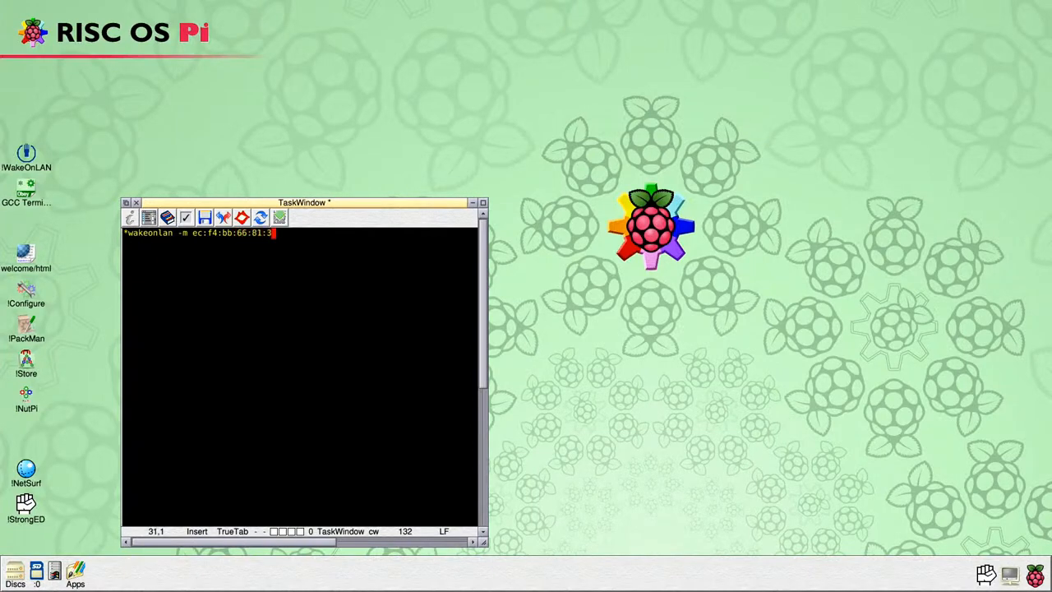
Add '-b 192.168.1.255 -v' and run it, confirming the packet was sent
type("-b")
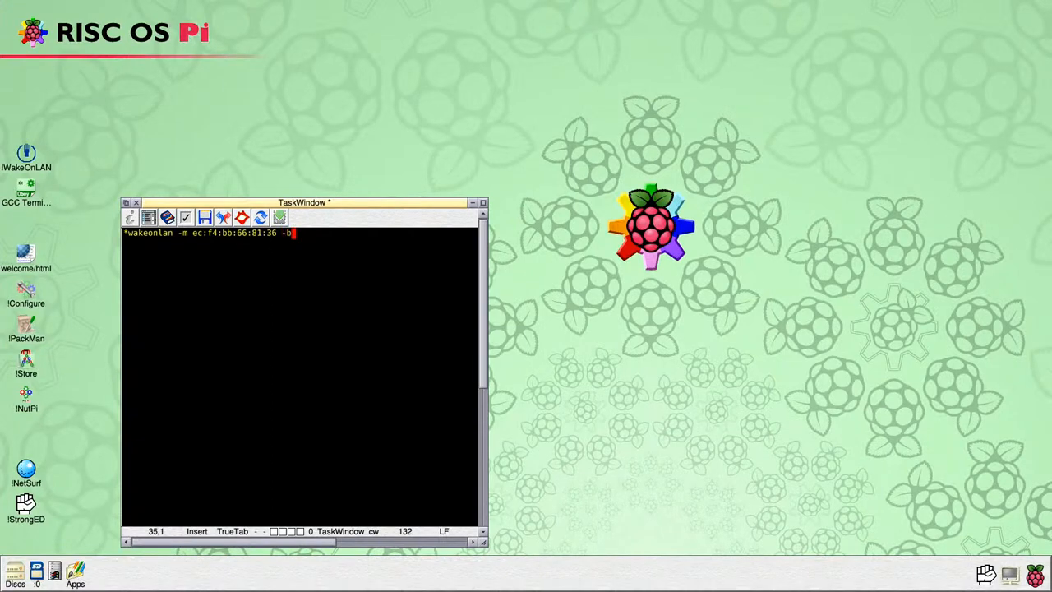
type("192.1")
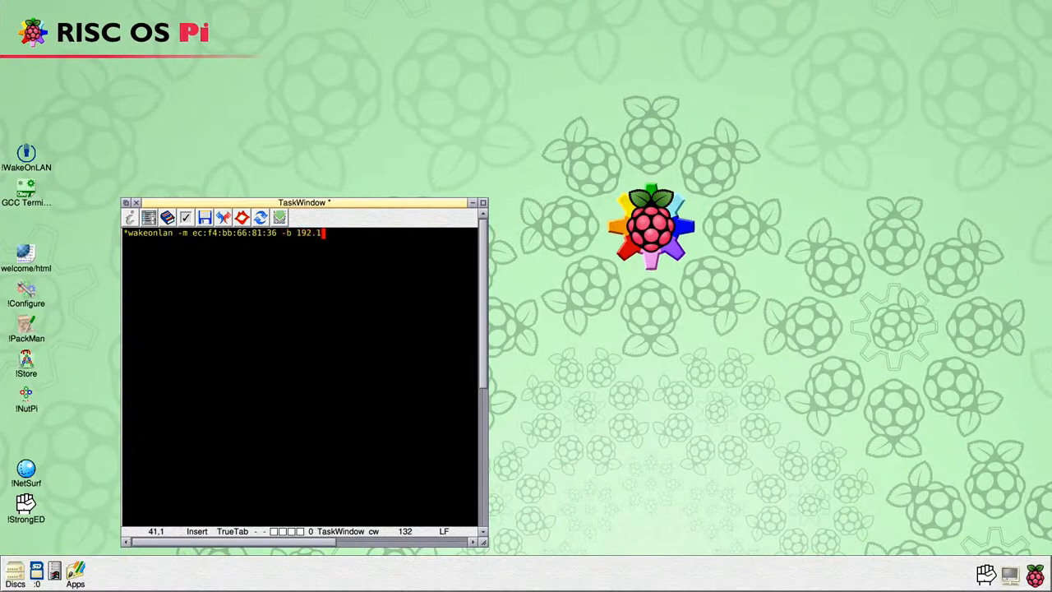
type("68.1.2")
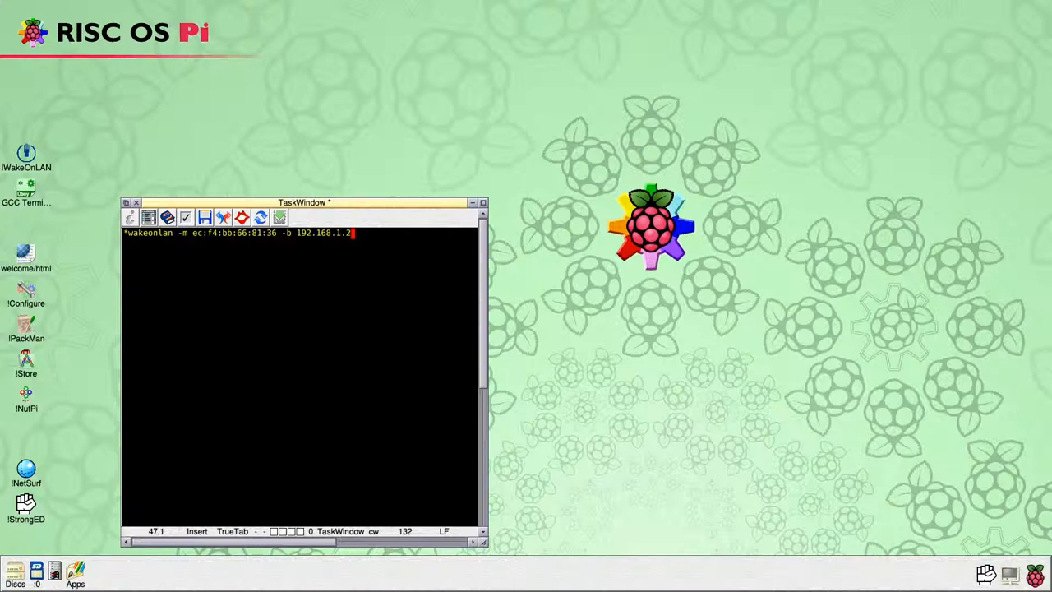
type("55 -")
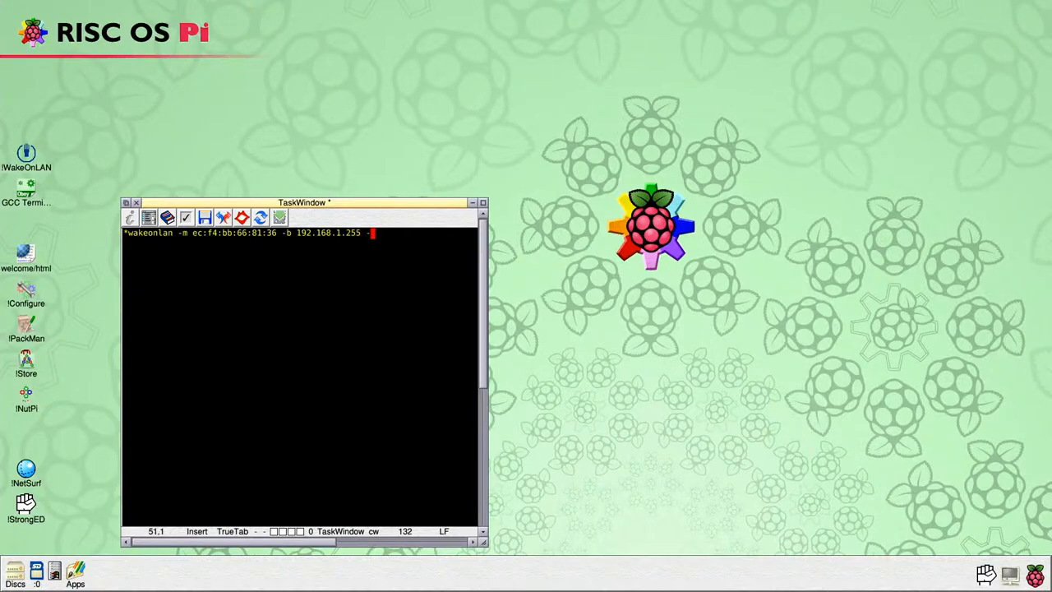
type("-v")
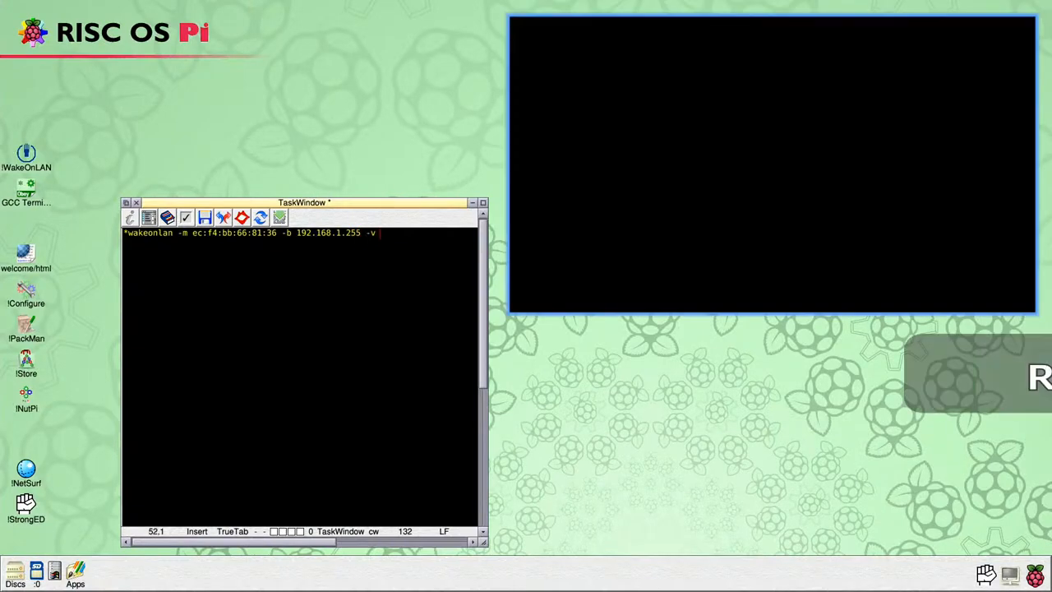
key("Return")
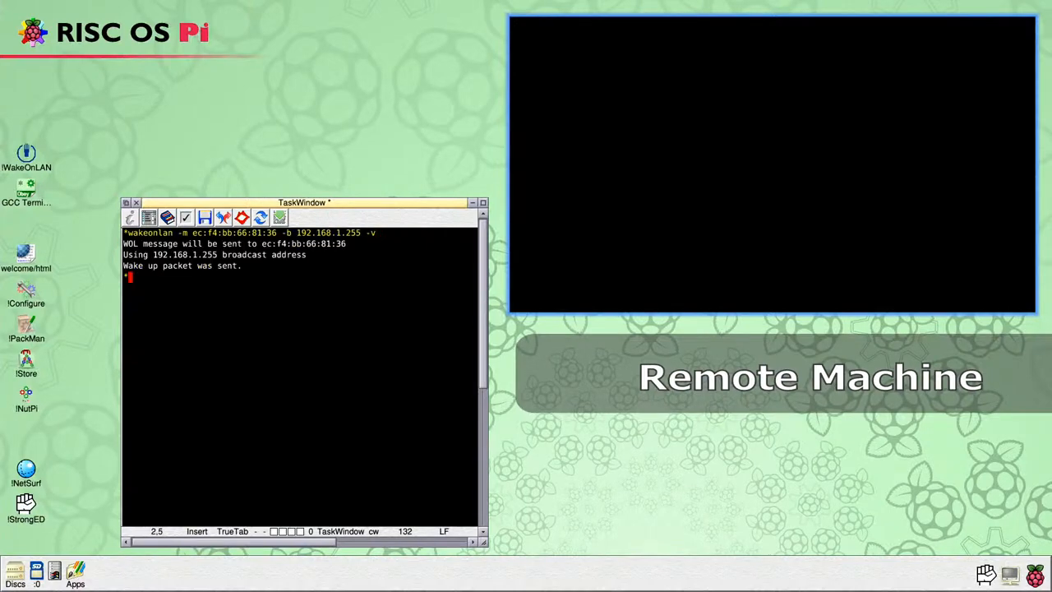